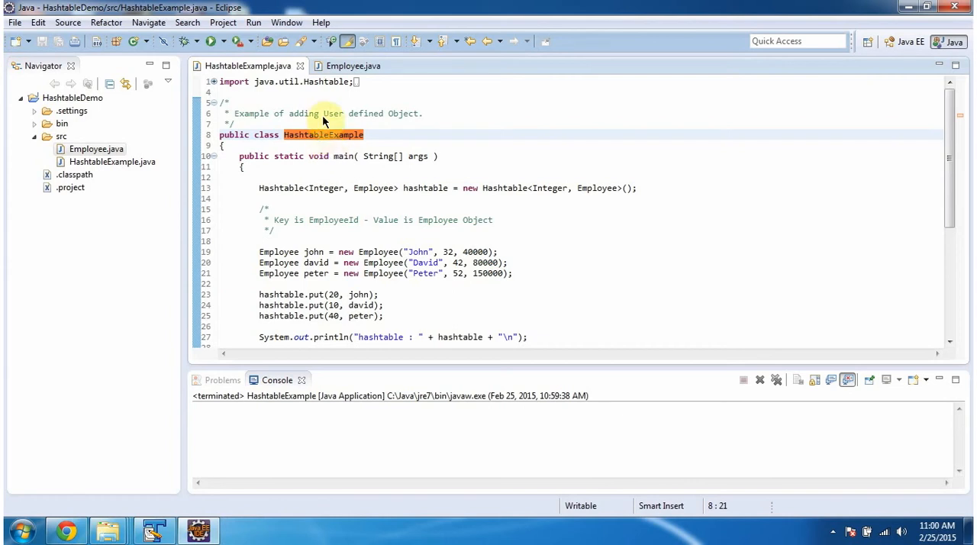
pyautogui.moveTo(321, 156)
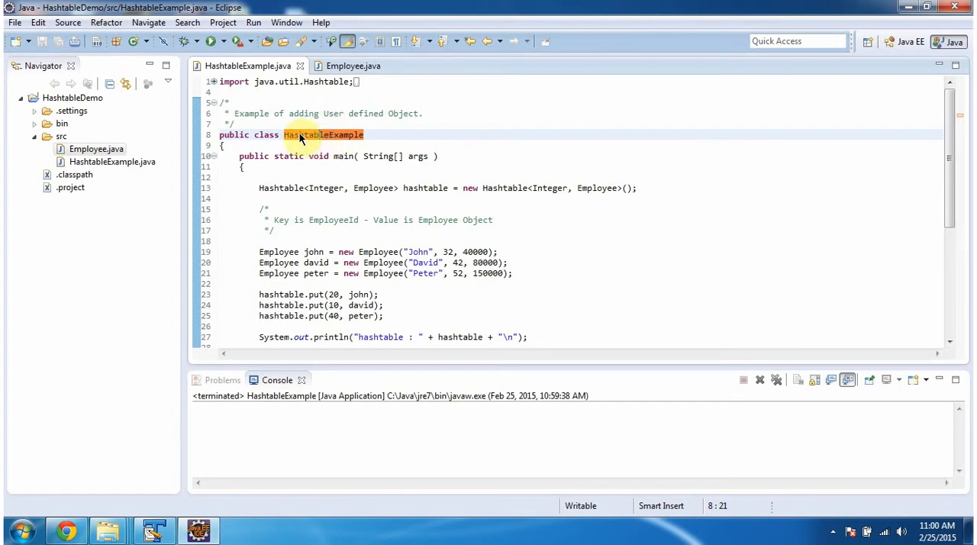
# - Run HashtableExample so the console prints the hashtable, key set and Key/value heading
pyautogui.click(188, 41)
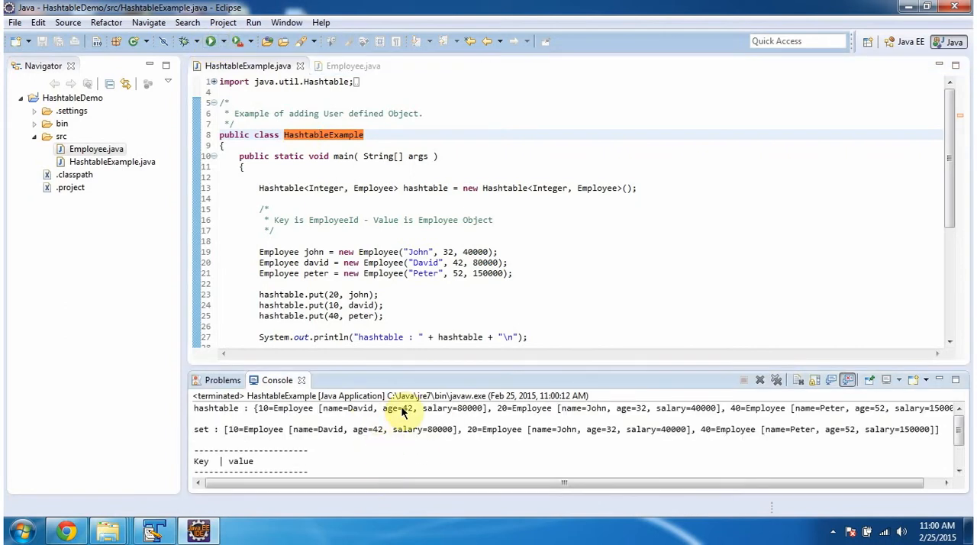
pyautogui.moveTo(412, 424)
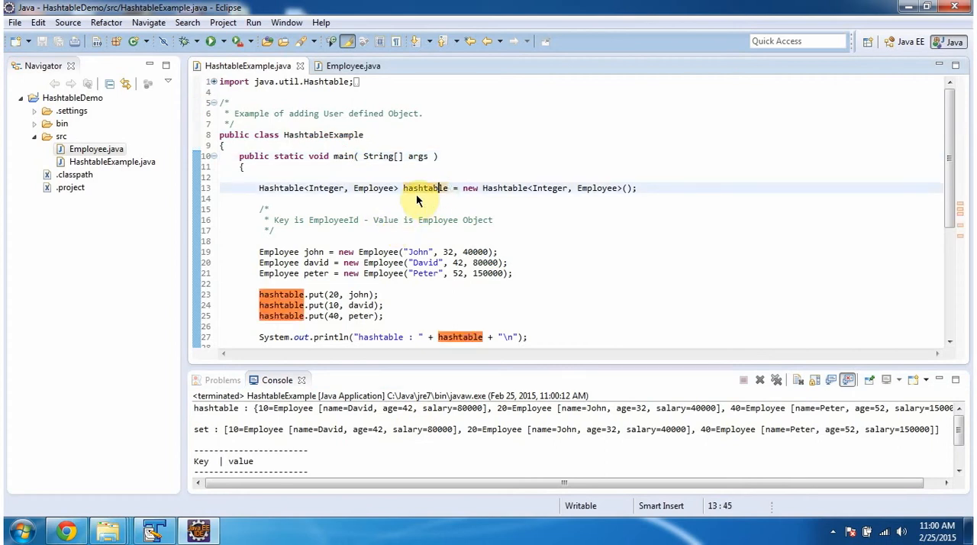
pyautogui.moveTo(351, 211)
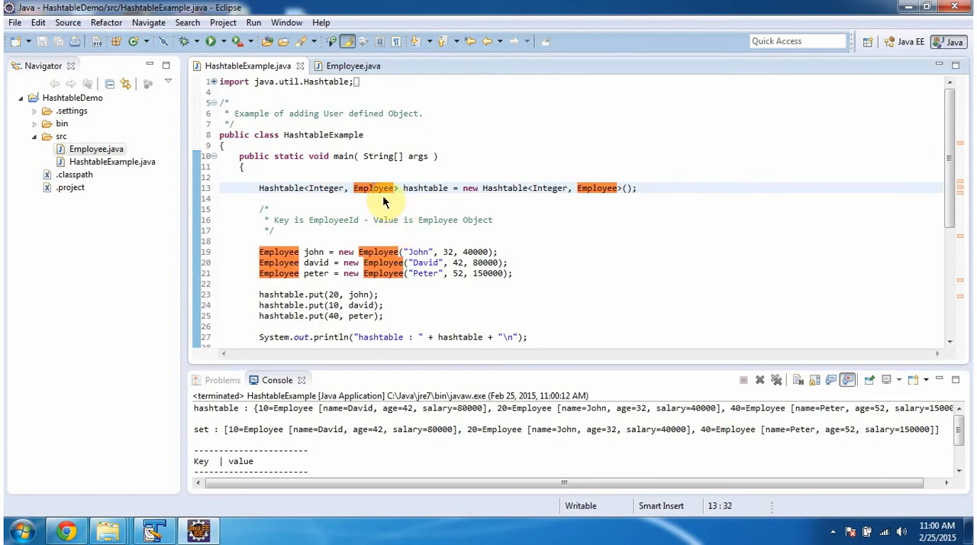
# - Switch to the Employee.java source showing its name, age and salary fields and constructor
pyautogui.click(351, 66)
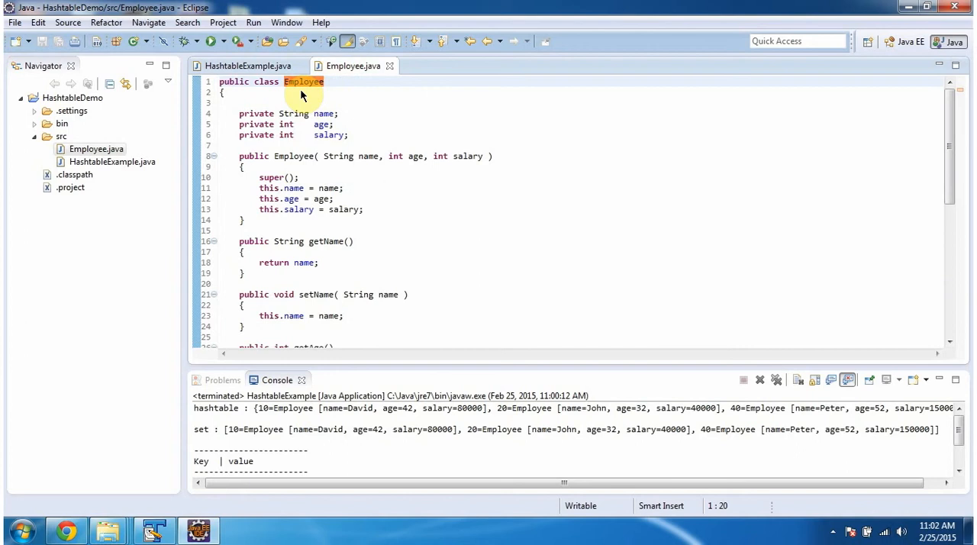
pyautogui.moveTo(330, 122)
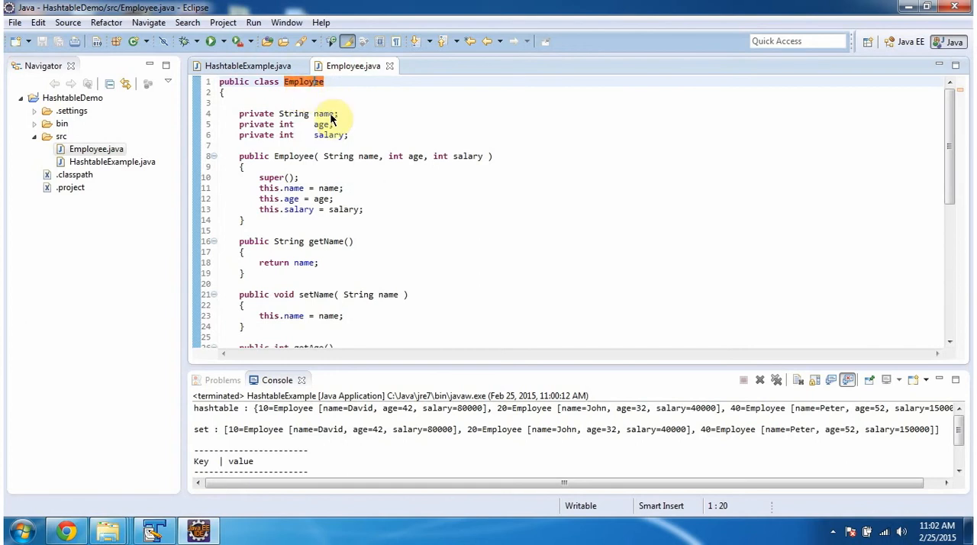
pyautogui.moveTo(304, 176)
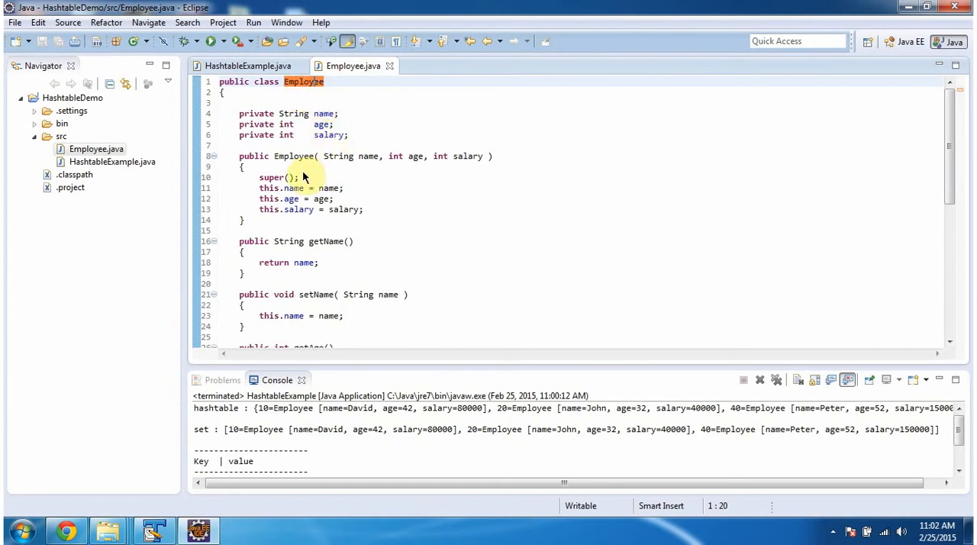
pyautogui.moveTo(306, 168)
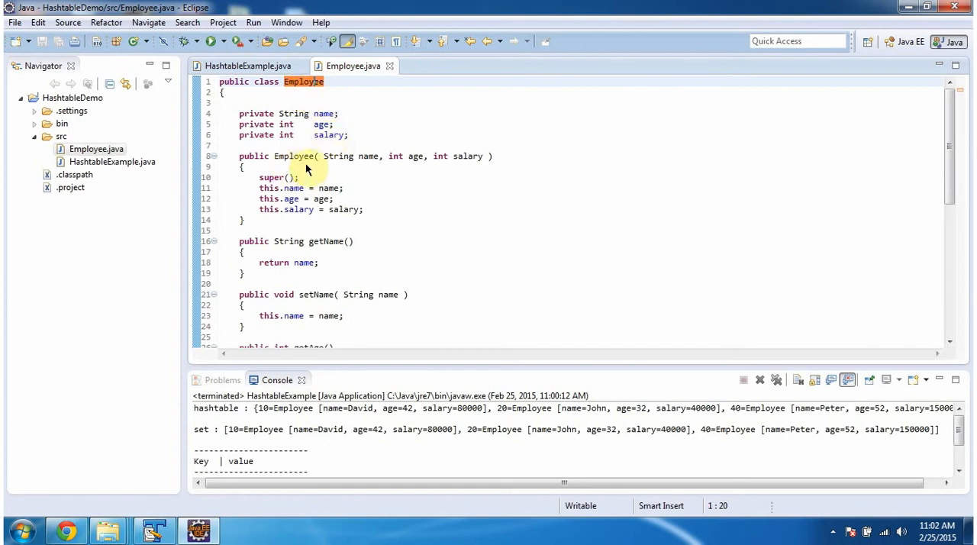
pyautogui.moveTo(473, 161)
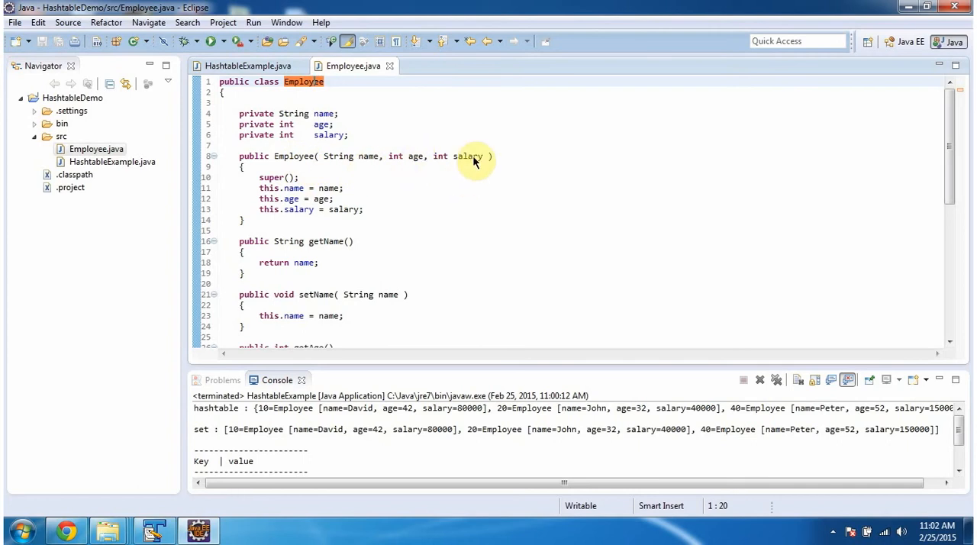
pyautogui.moveTo(299, 168)
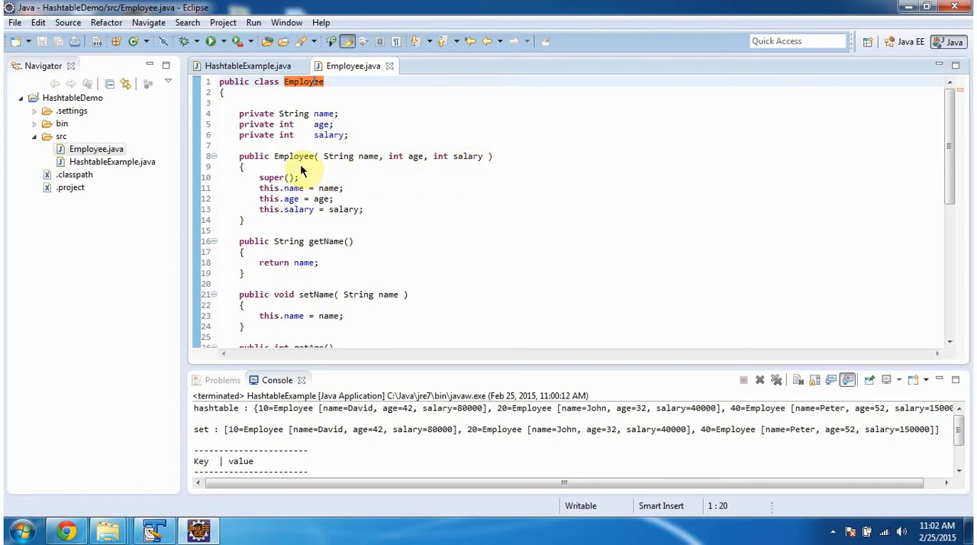
pyautogui.moveTo(320, 237)
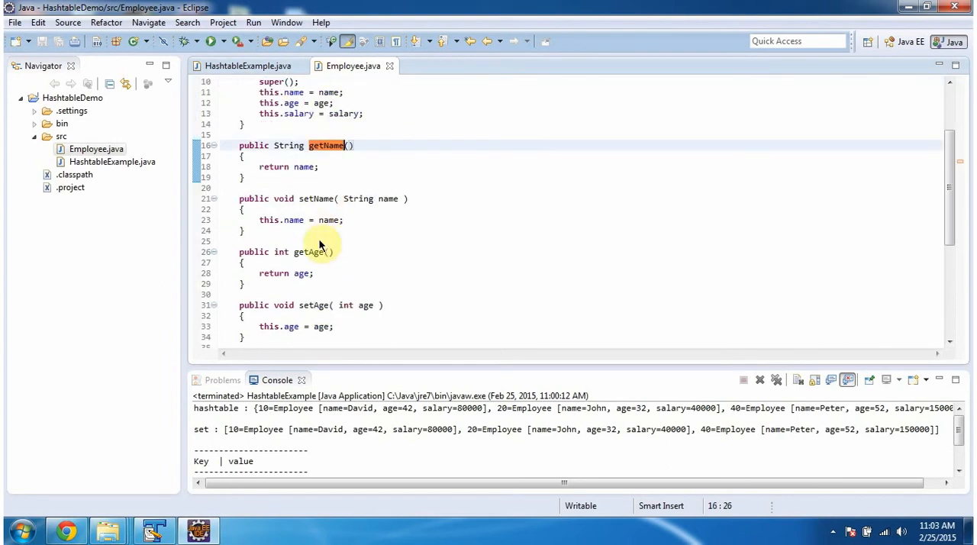
# - Scroll Employee.java down to the salary accessors and overridden toString method
pyautogui.scroll(-3)
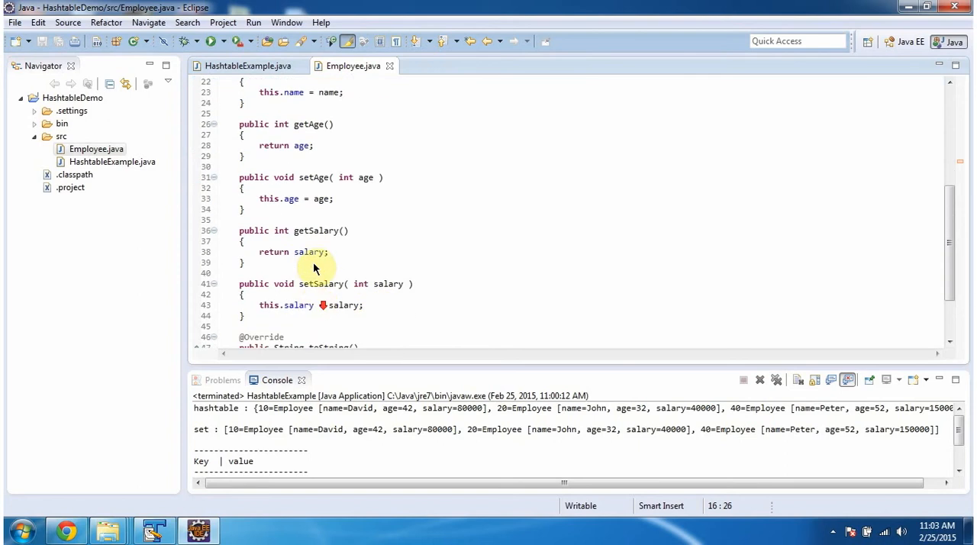
pyautogui.scroll(-3)
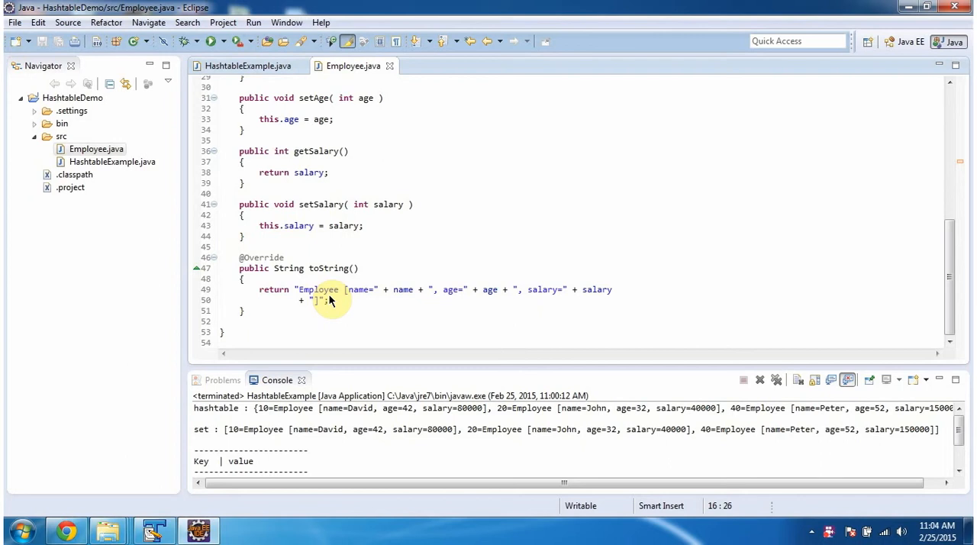
pyautogui.moveTo(384, 300)
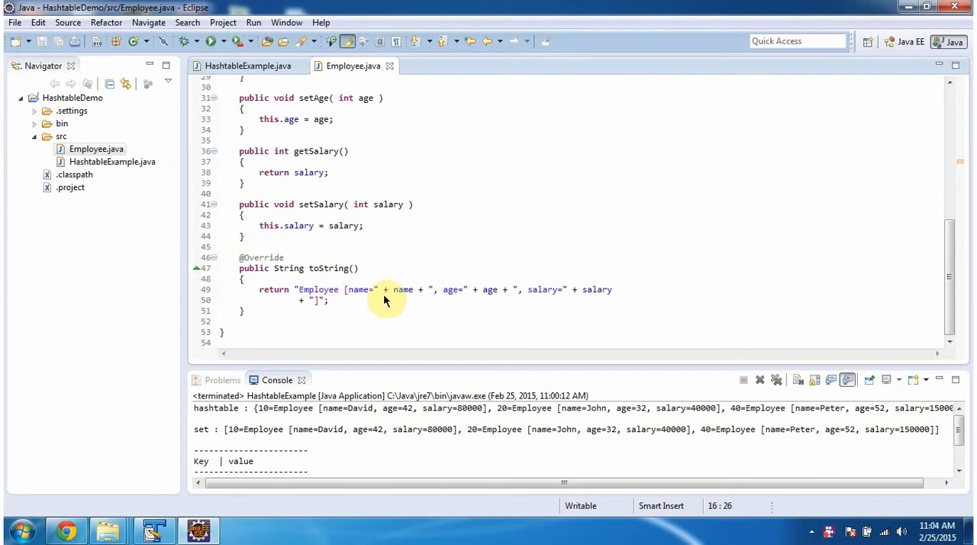
pyautogui.moveTo(537, 301)
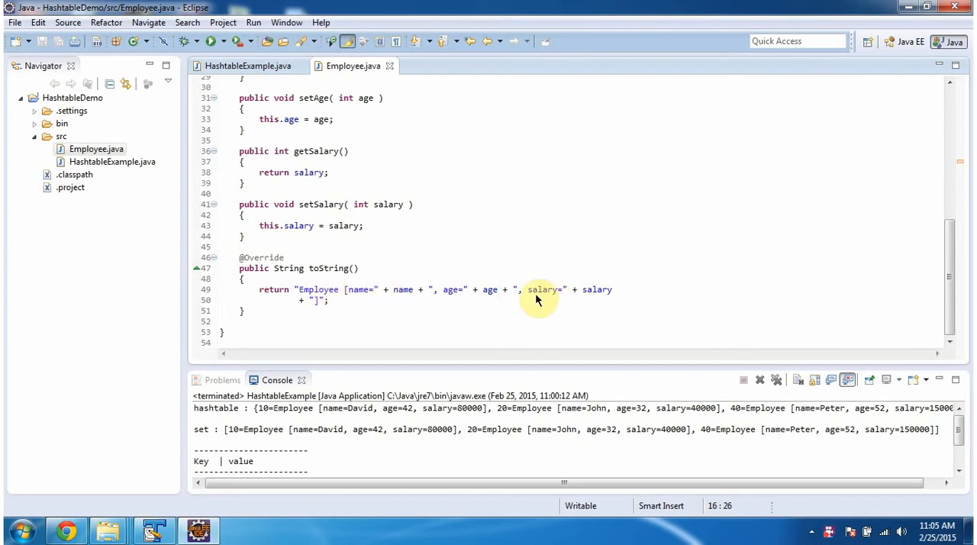
# - Return to HashtableExample.java and scroll to the hashtable.put and println statements
pyautogui.click(244, 65)
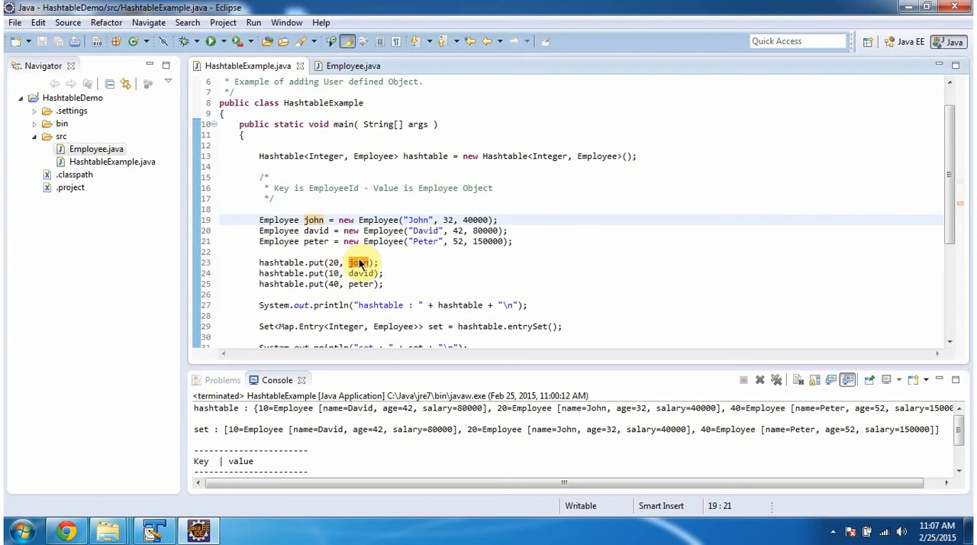
pyautogui.scroll(-3)
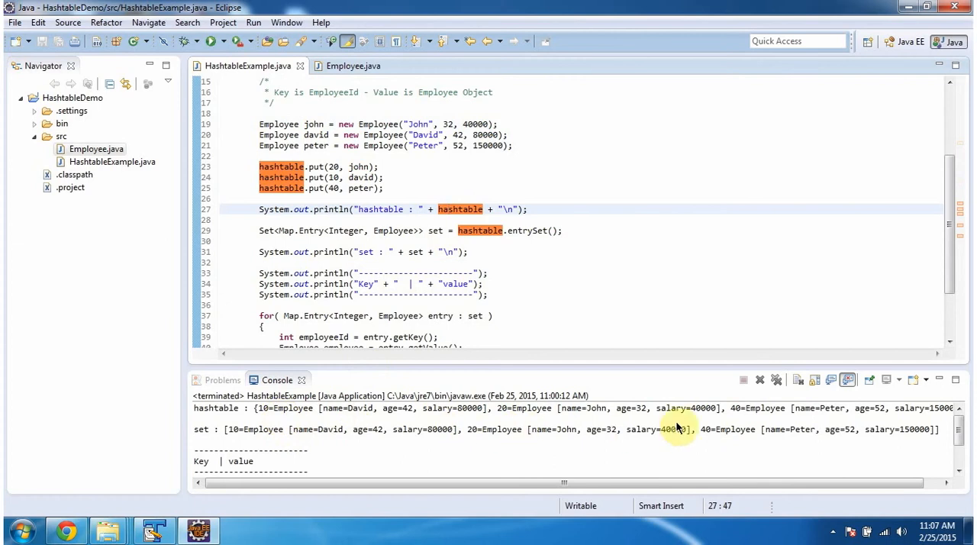
pyautogui.moveTo(267, 412)
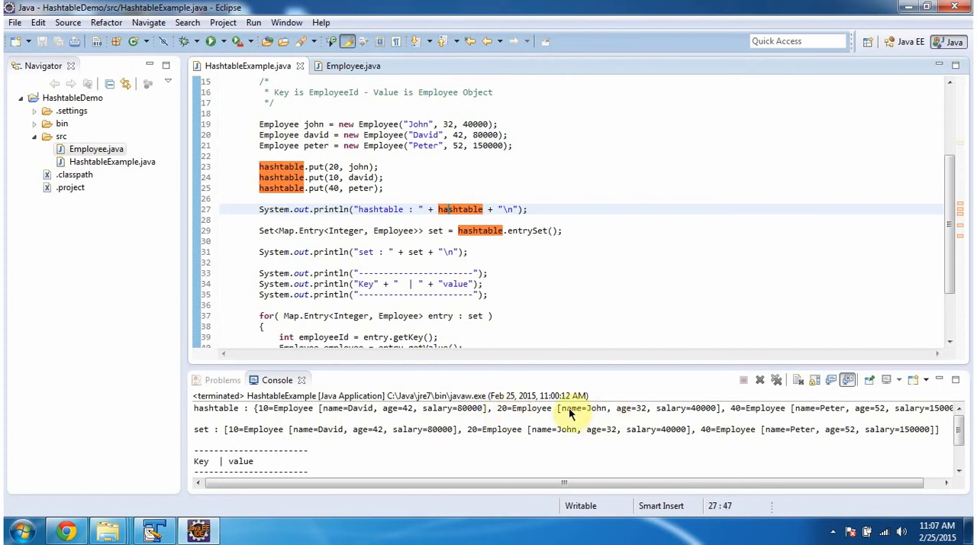
pyautogui.moveTo(736, 415)
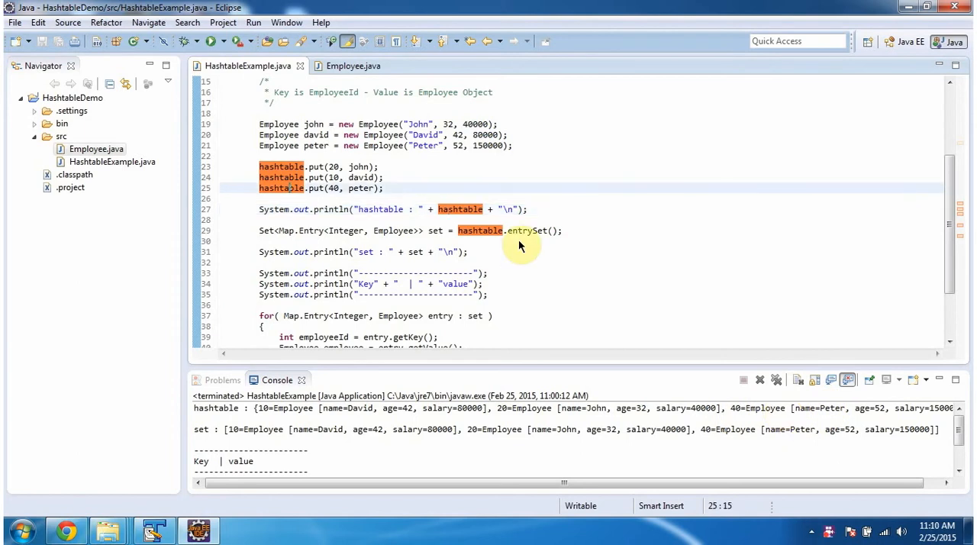
pyautogui.click(522, 231)
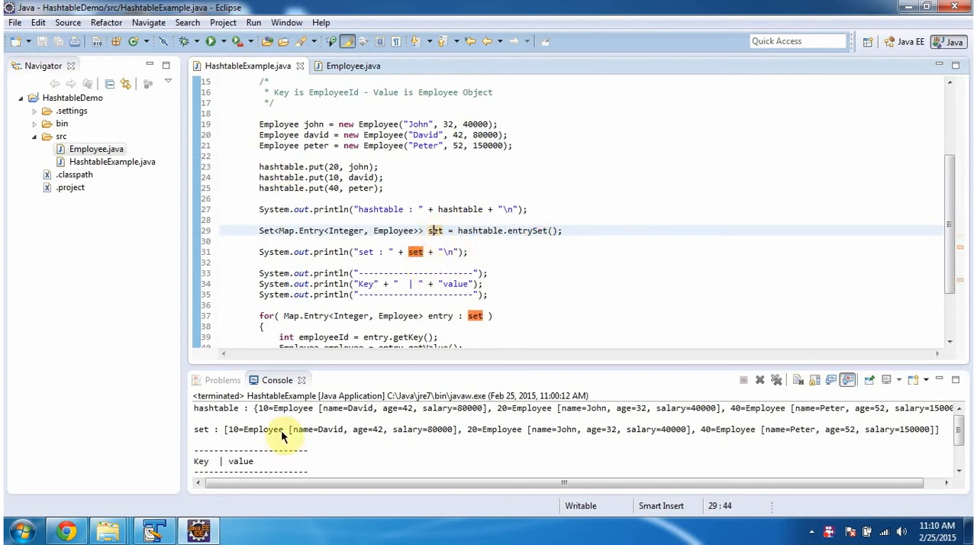
pyautogui.moveTo(326, 449)
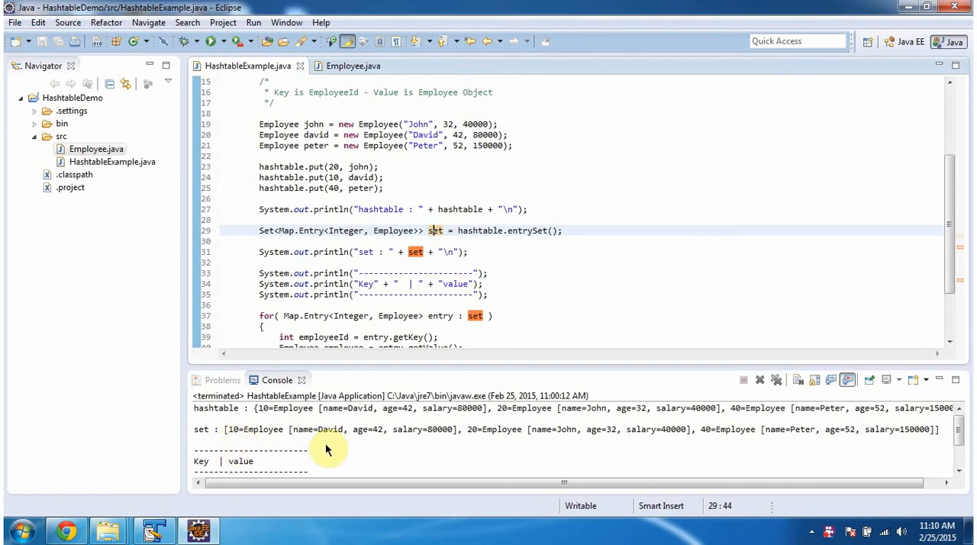
pyautogui.moveTo(469, 439)
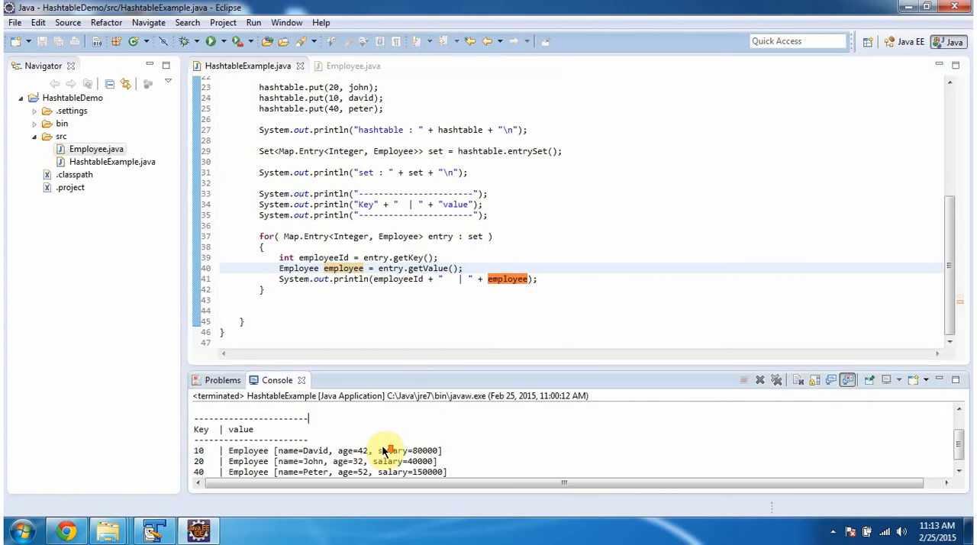
# - Select text in the entry-set for loop to highlight the Key | value printing of keys 10, 20, 40
pyautogui.moveTo(229, 450); pyautogui.dragTo(446, 461)
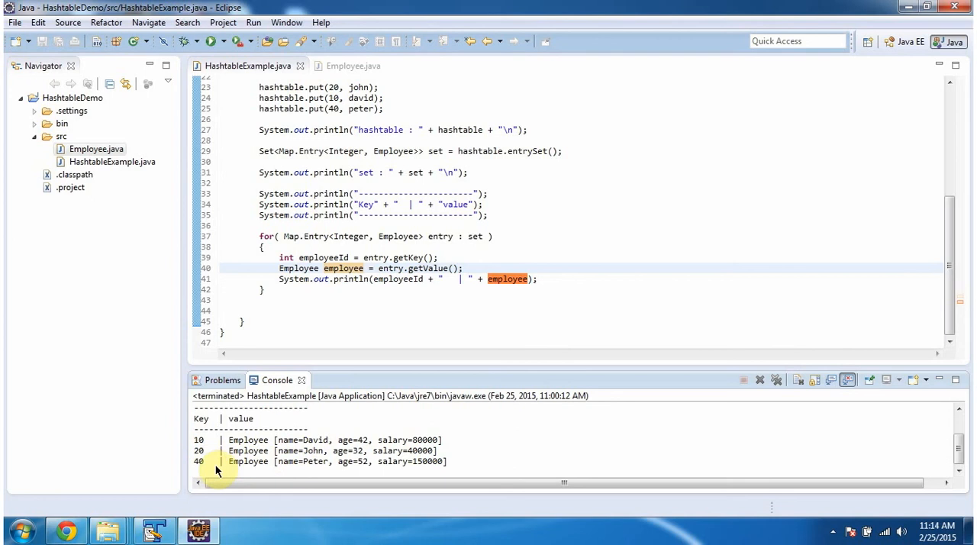
pyautogui.moveTo(305, 470)
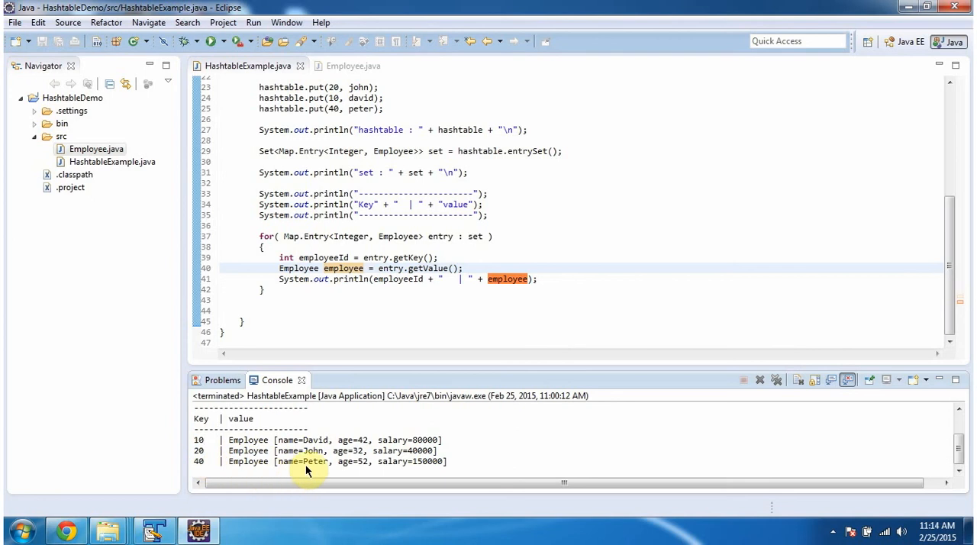